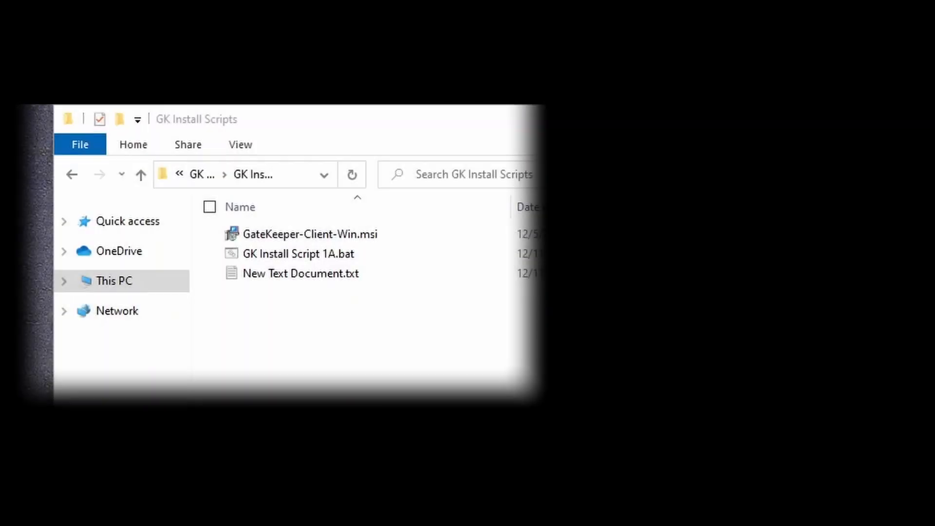
# Go to the Hub's Downloads page with the GateKeeper Client (Windows) card
pyautogui.click(298, 253)
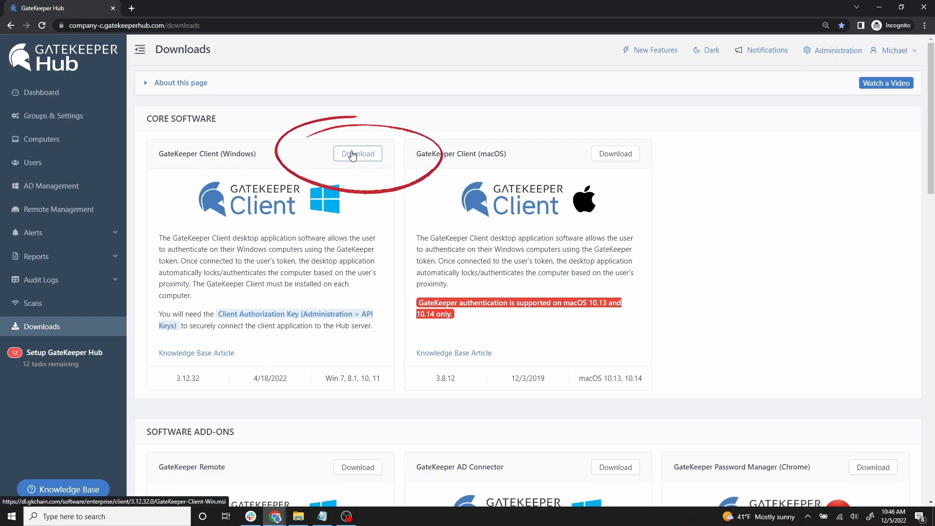
# Download the Windows client .msi, make a 'GateKeeper Install Folder' in Downloads holding it, and enter the folder
pyautogui.click(358, 153)
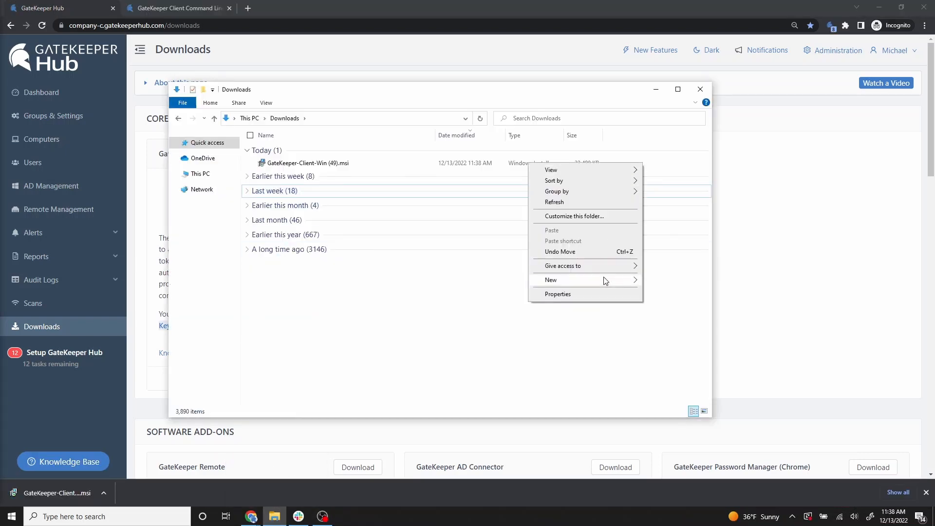
pyautogui.click(550, 279)
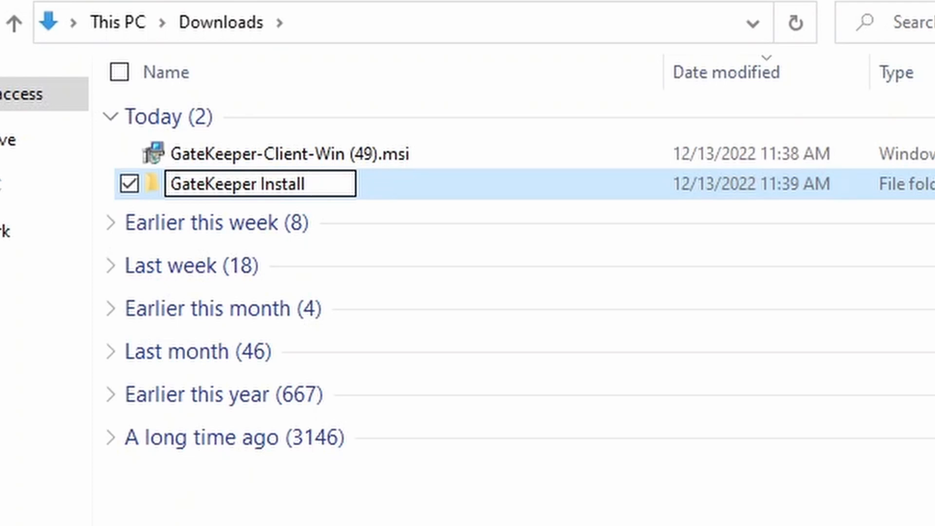
pyautogui.write('Folder')
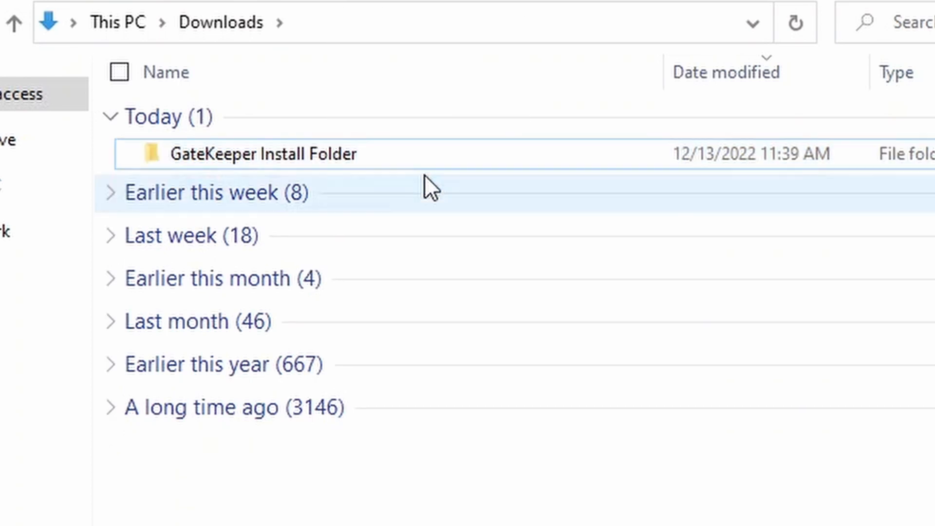
pyautogui.click(262, 152)
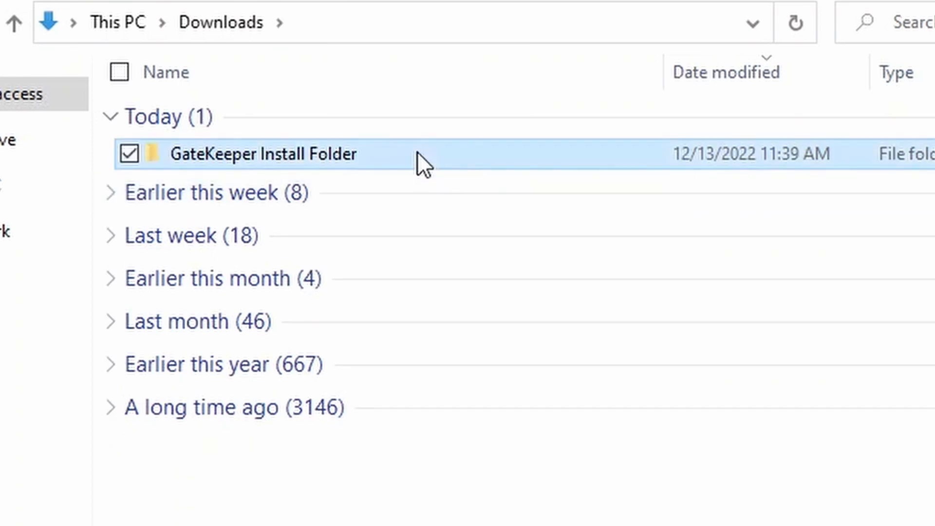
pyautogui.doubleClick(264, 153)
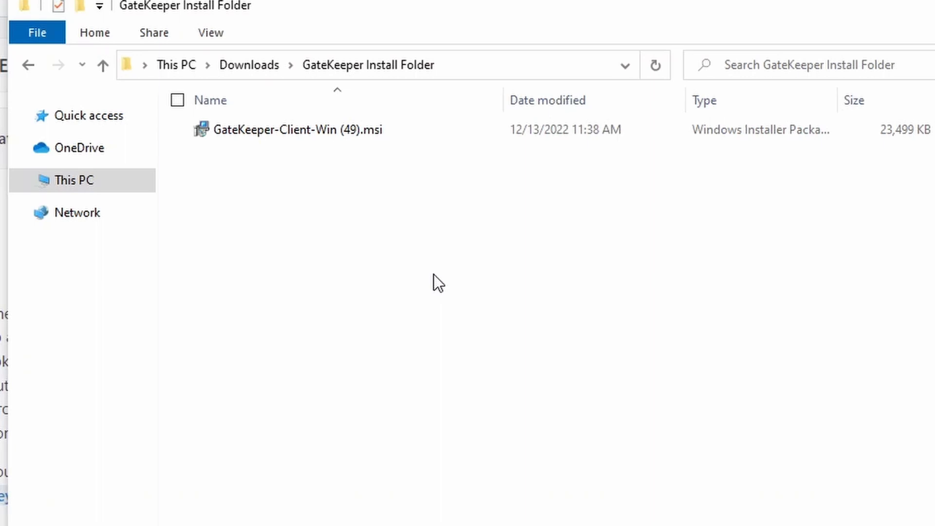
# Create a blank New Text Document.txt beside the client installer
pyautogui.rightClick(438, 250)
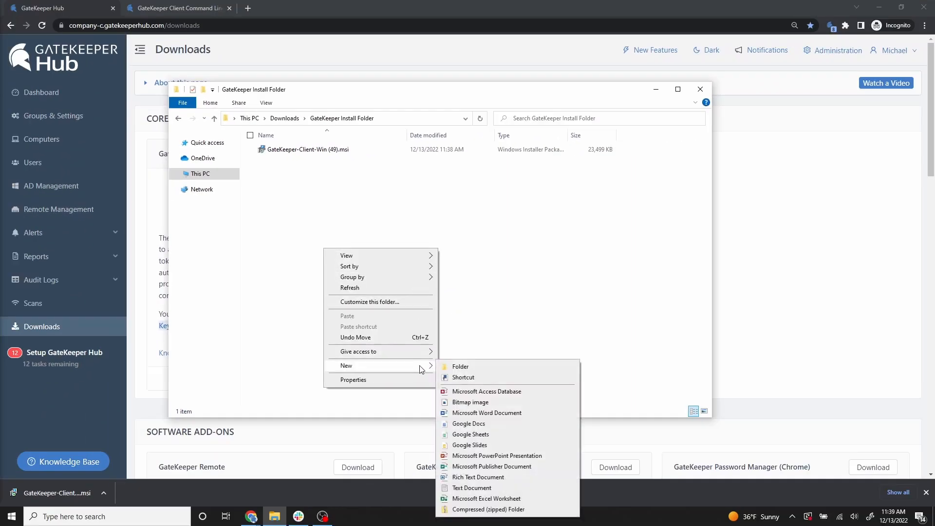
pyautogui.click(471, 486)
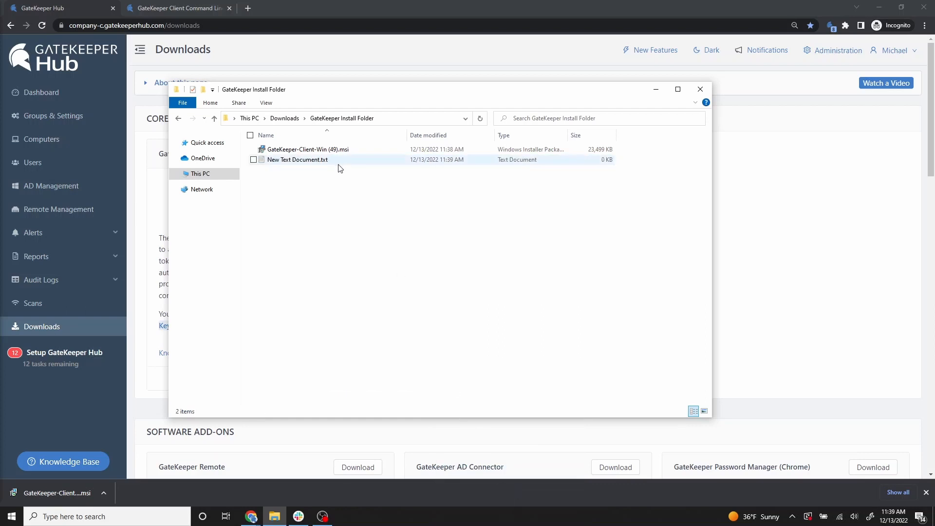
pyautogui.moveTo(372, 160)
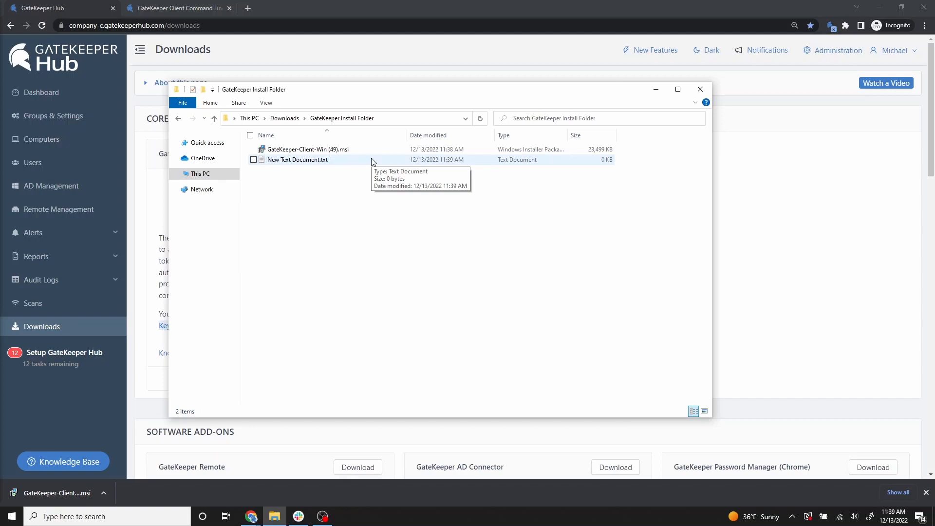
pyautogui.moveTo(405, 94)
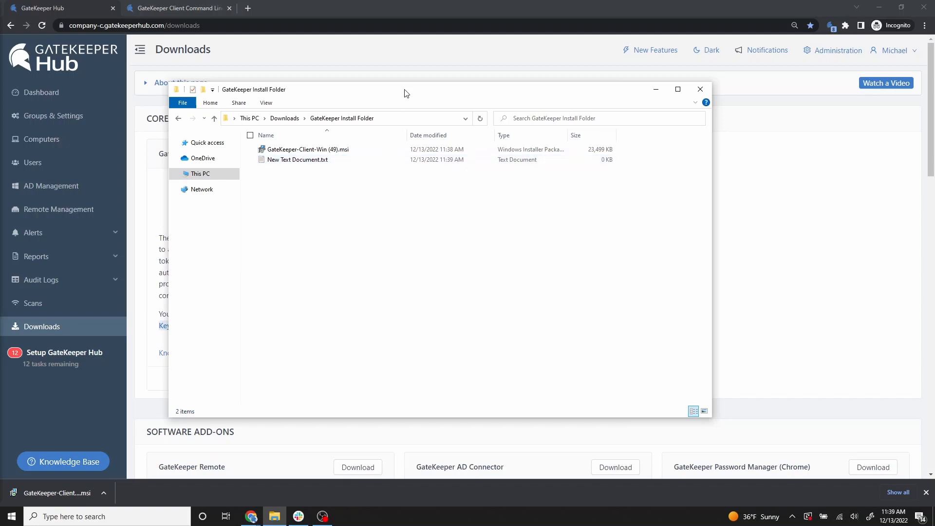
# Bring up the Help Center article's example command line install script for copying
pyautogui.click(176, 8)
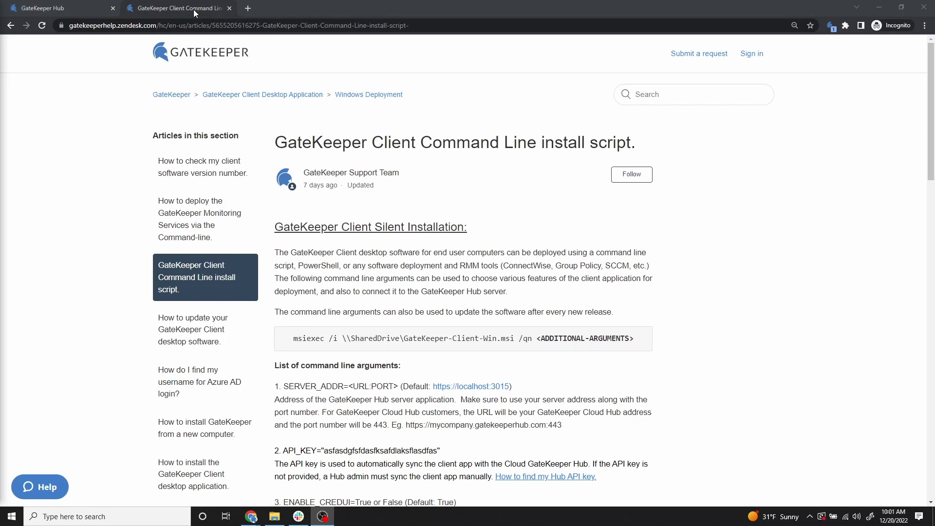
pyautogui.moveTo(177, 8)
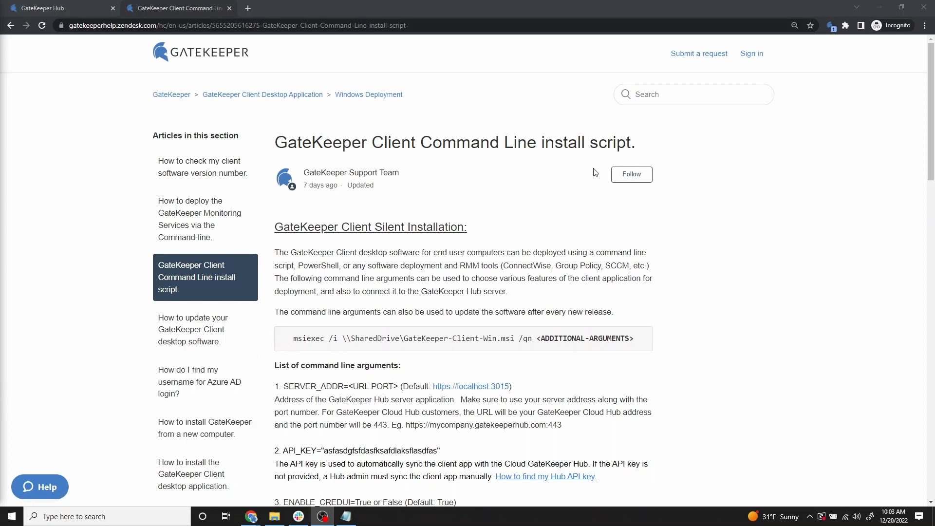
pyautogui.scroll(-3)
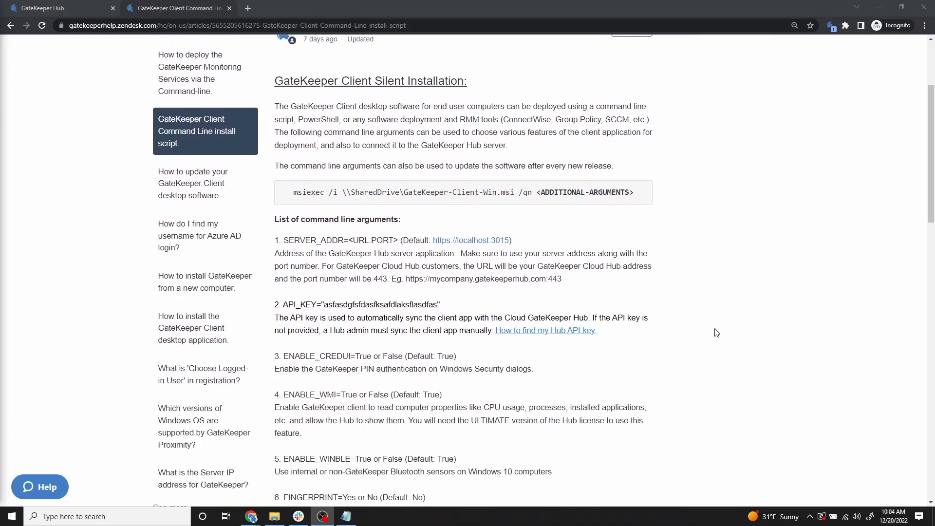
pyautogui.scroll(-3)
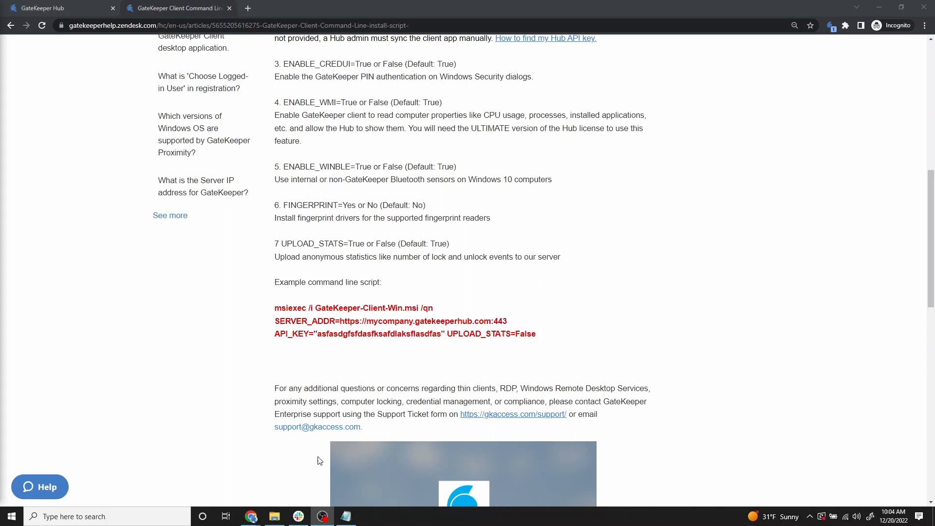
pyautogui.moveTo(334, 516)
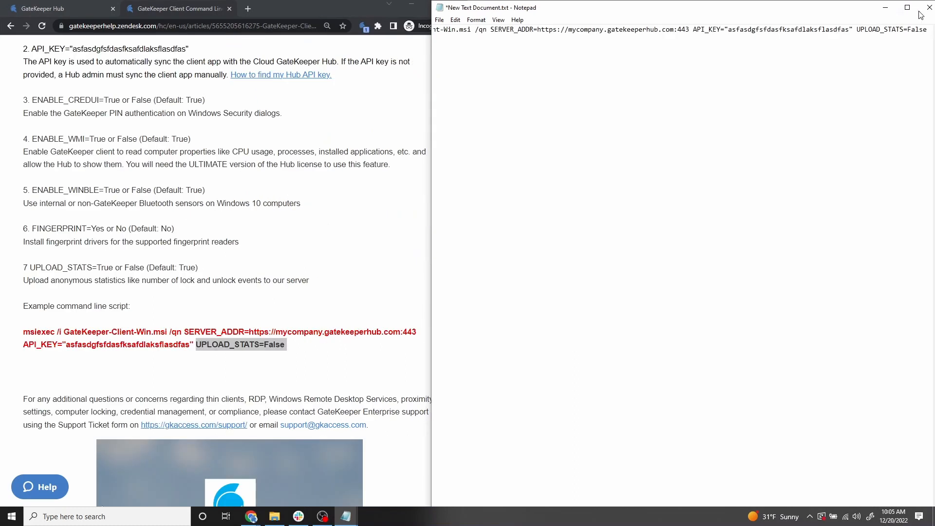
# Edit SERVER_ADDR to company-c.gatekeeperhub.com, keeping port 443
pyautogui.click(907, 7)
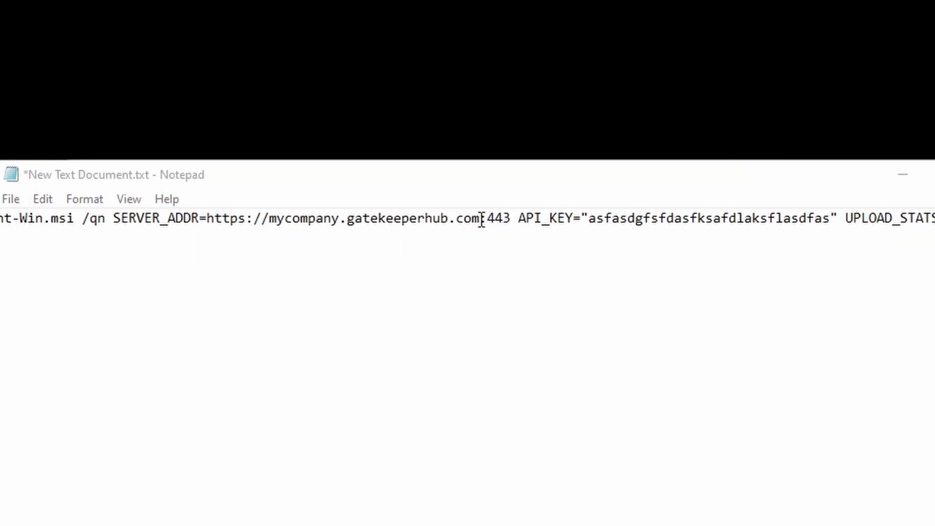
pyautogui.moveTo(208, 218); pyautogui.dragTo(477, 218)
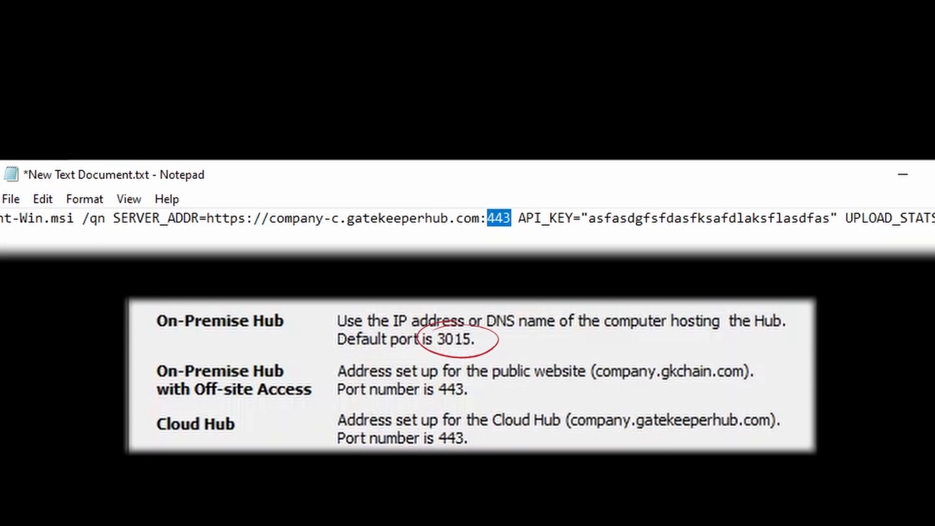
pyautogui.moveTo(430, 334); pyautogui.dragTo(227, 418)
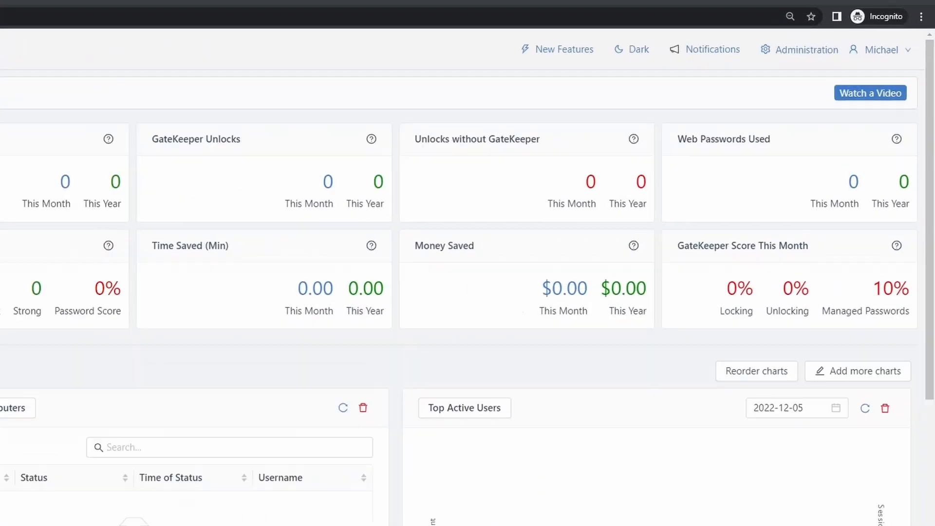
# Reveal the full Client Authorization key under Administration > API Keys after password confirmation
pyautogui.click(804, 50)
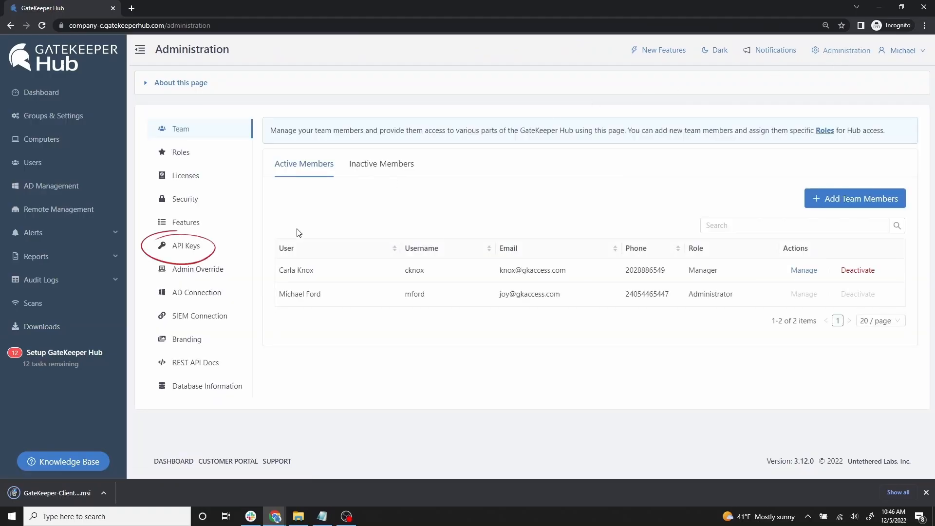
pyautogui.moveTo(203, 249)
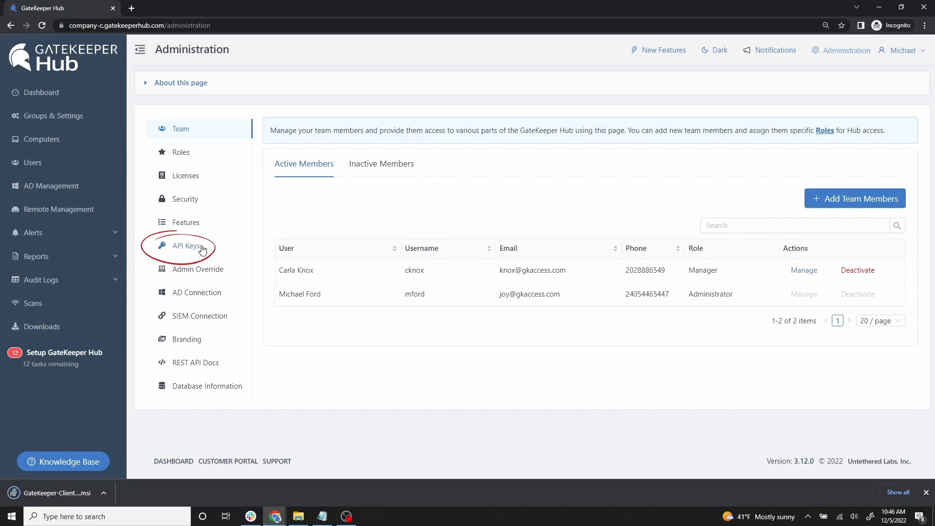
pyautogui.click(187, 245)
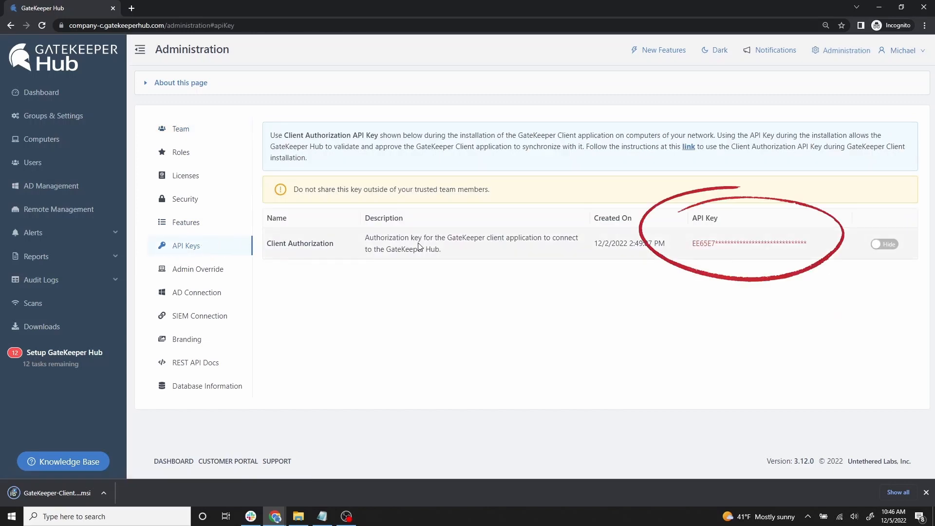
pyautogui.moveTo(533, 257)
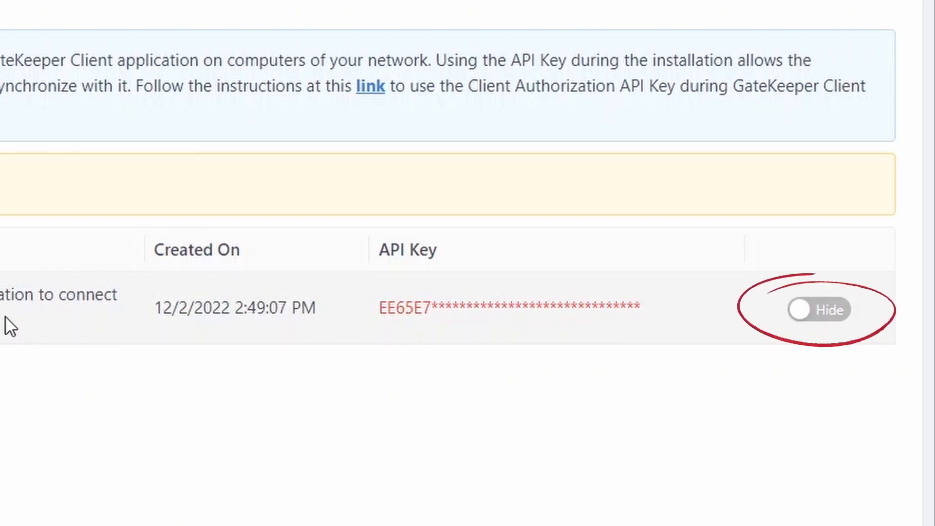
pyautogui.moveTo(150, 335)
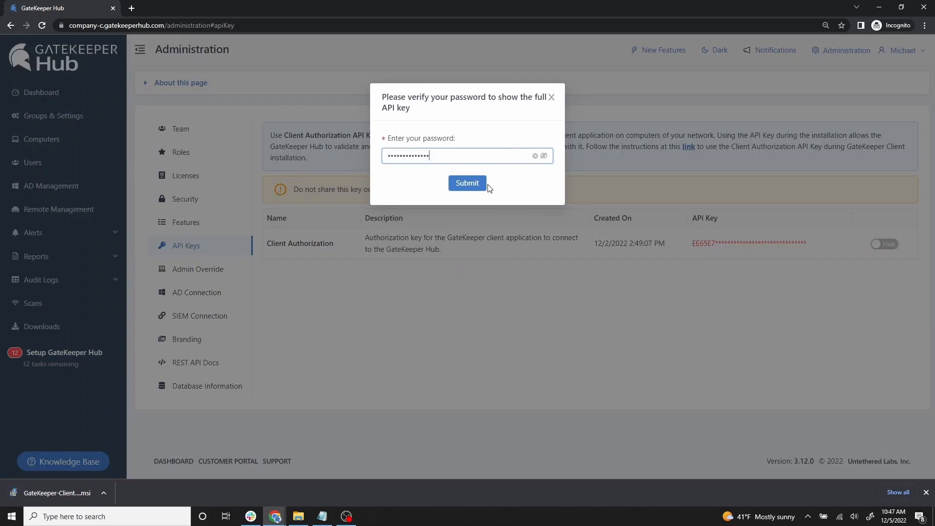
pyautogui.click(466, 183)
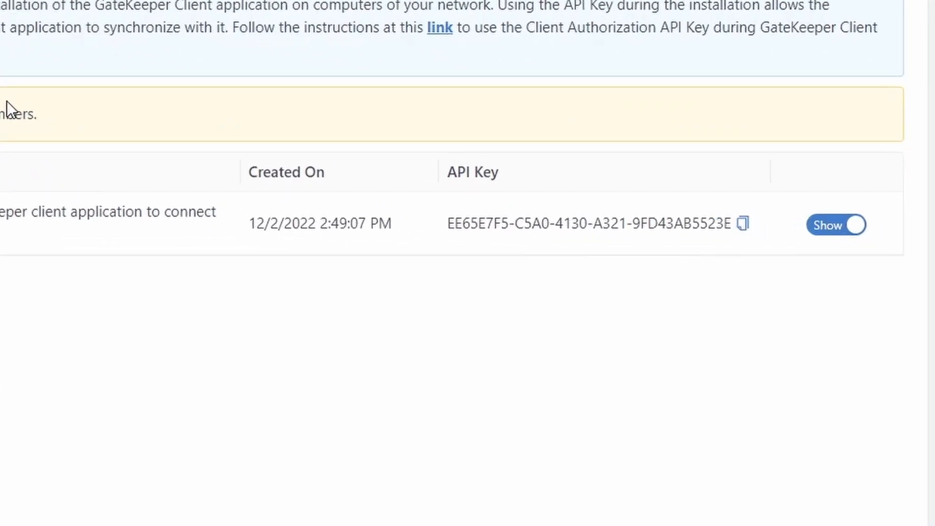
pyautogui.scroll(-3)
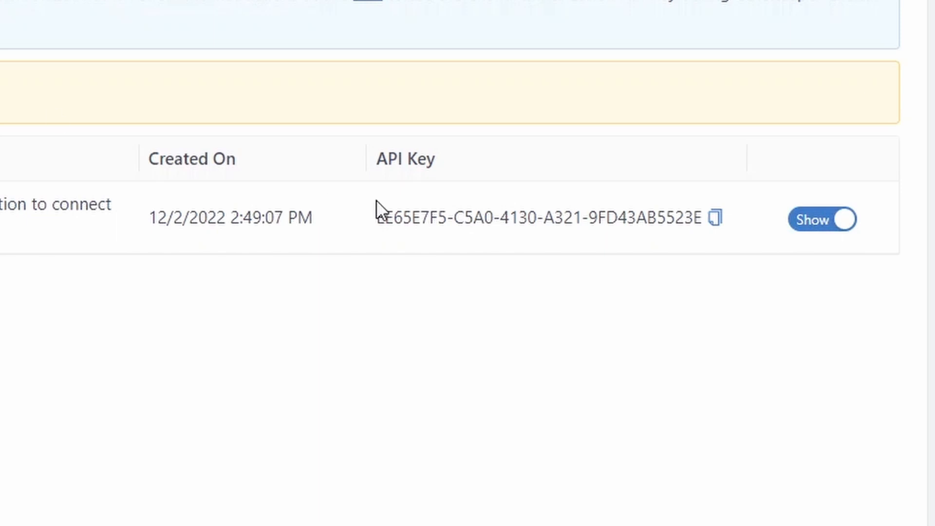
pyautogui.click(718, 216)
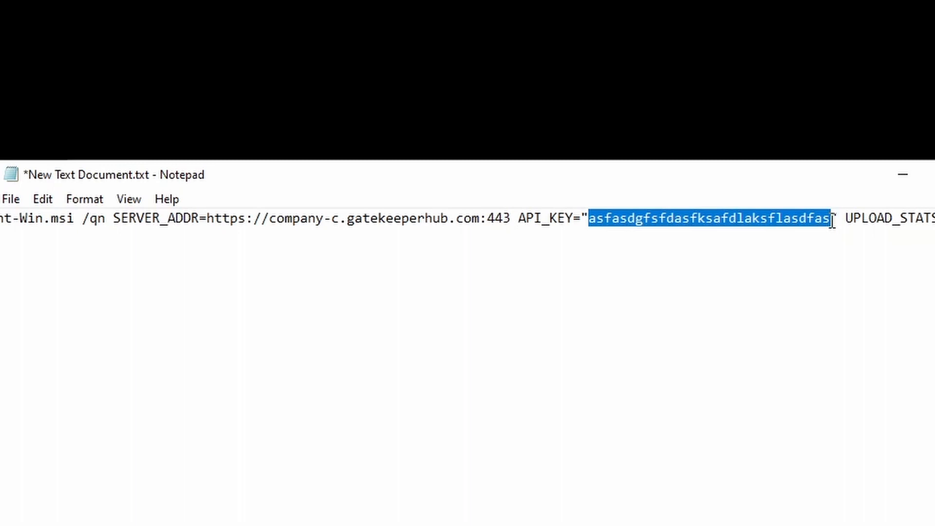
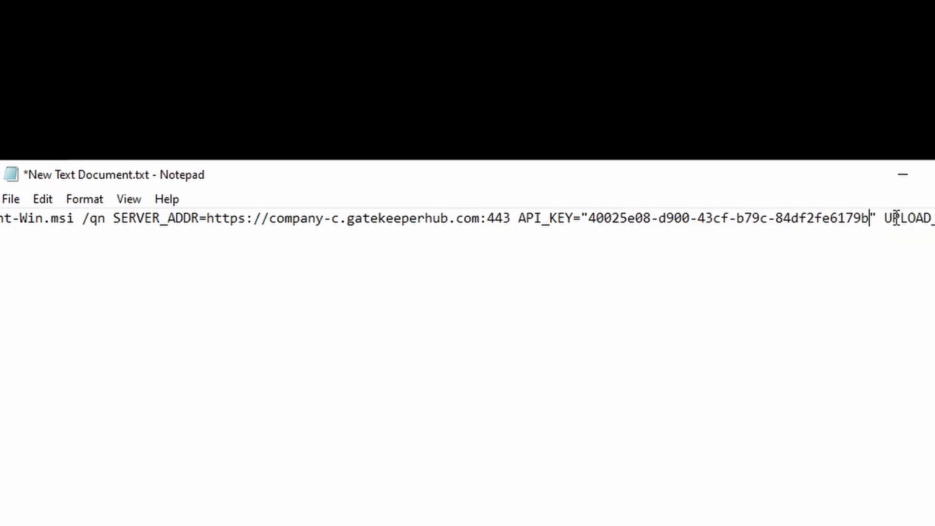
pyautogui.click(11, 199)
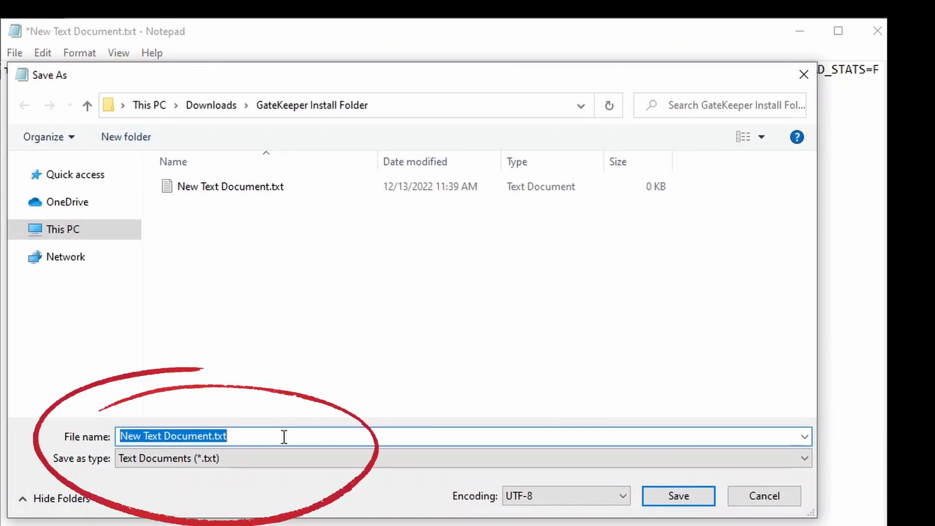
# Save as GateKeeper Install Script.bat in the install folder and run it to launch the installer
pyautogui.write('GateKeeper Install Script.bat')
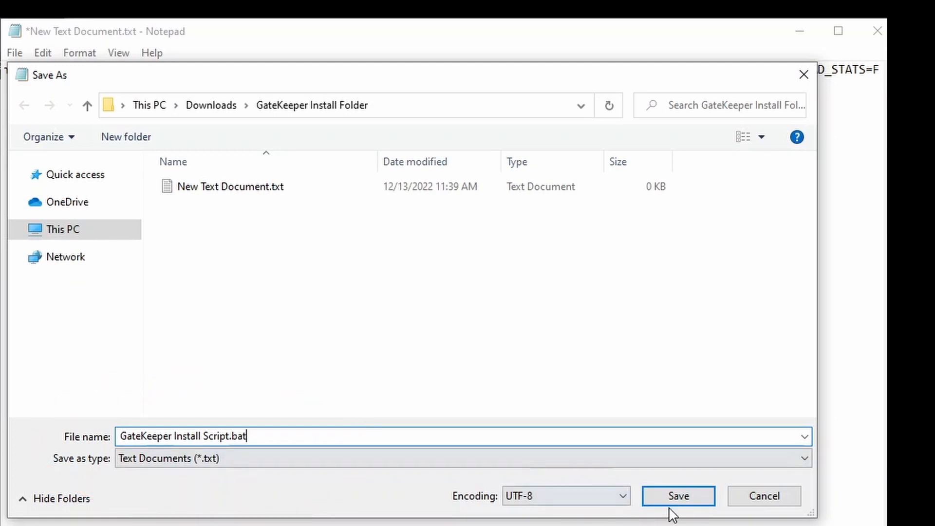
pyautogui.click(677, 495)
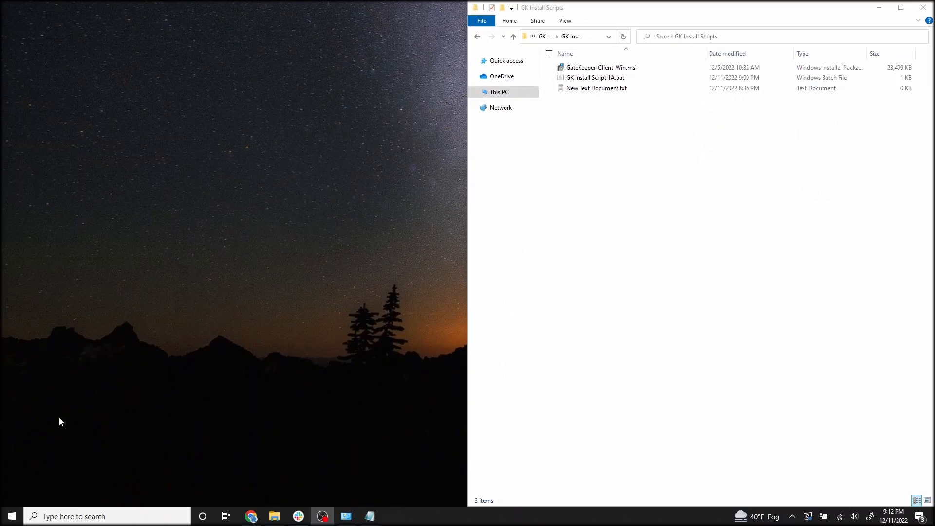
pyautogui.doubleClick(596, 78)
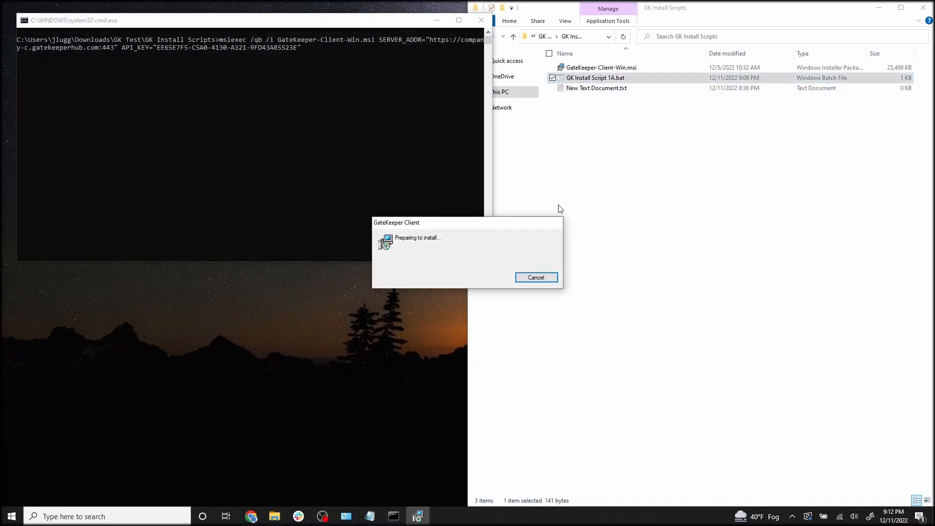